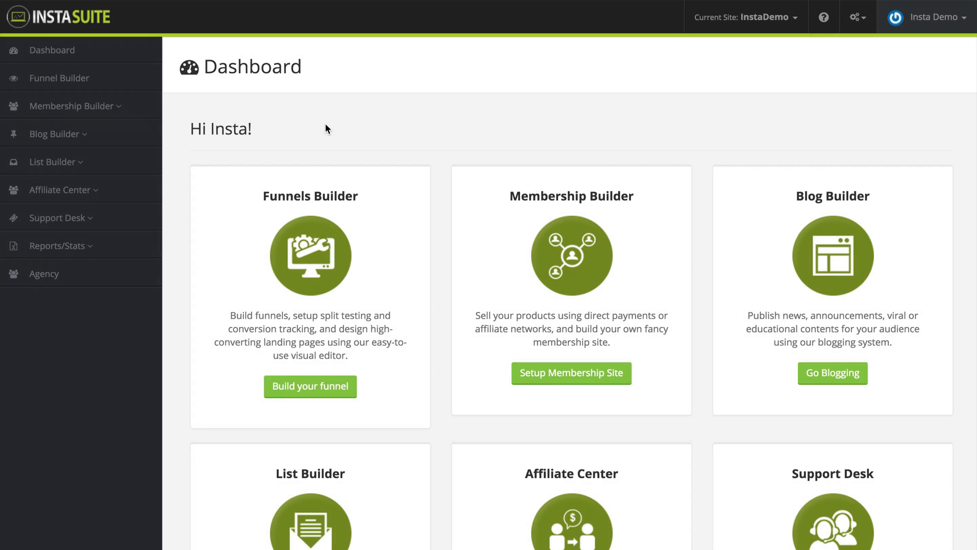
mouse_move(393, 146)
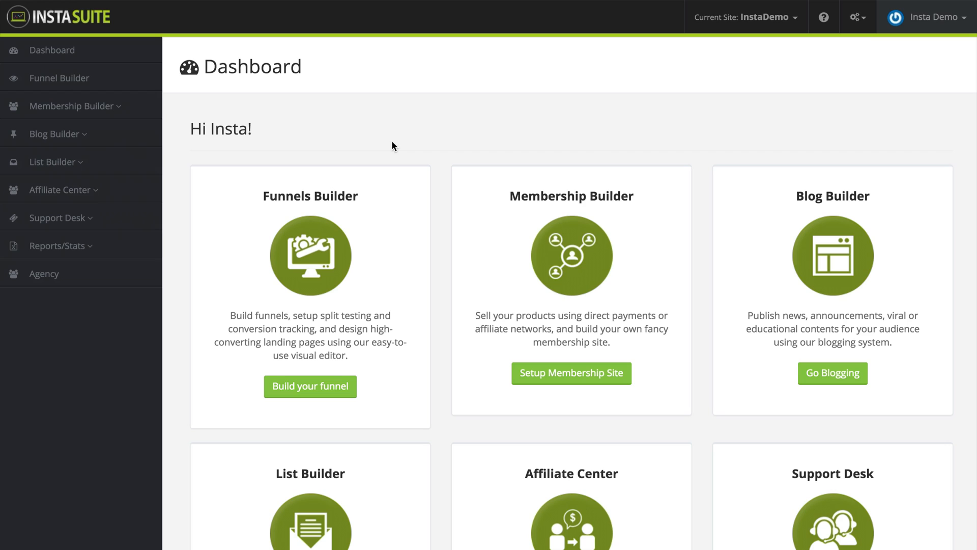
mouse_move(735, 49)
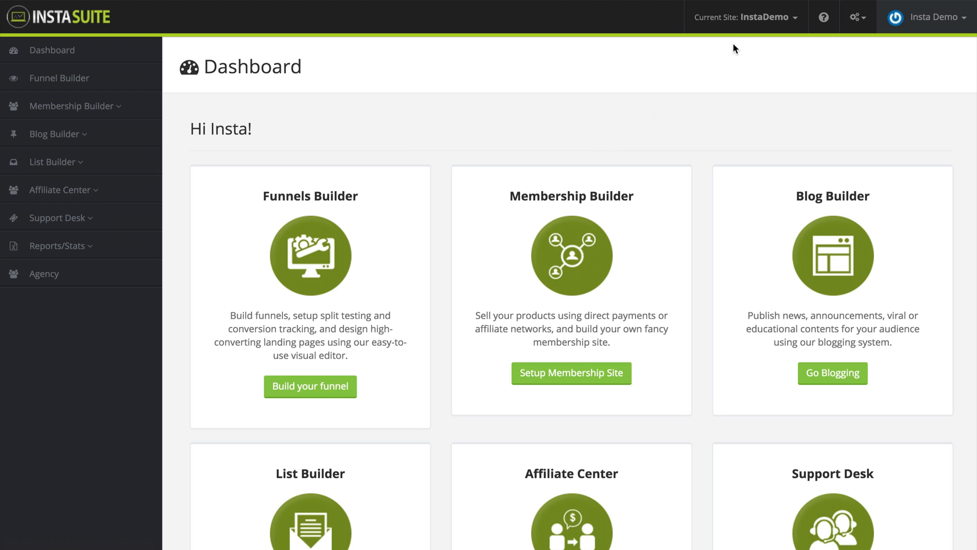
mouse_move(765, 30)
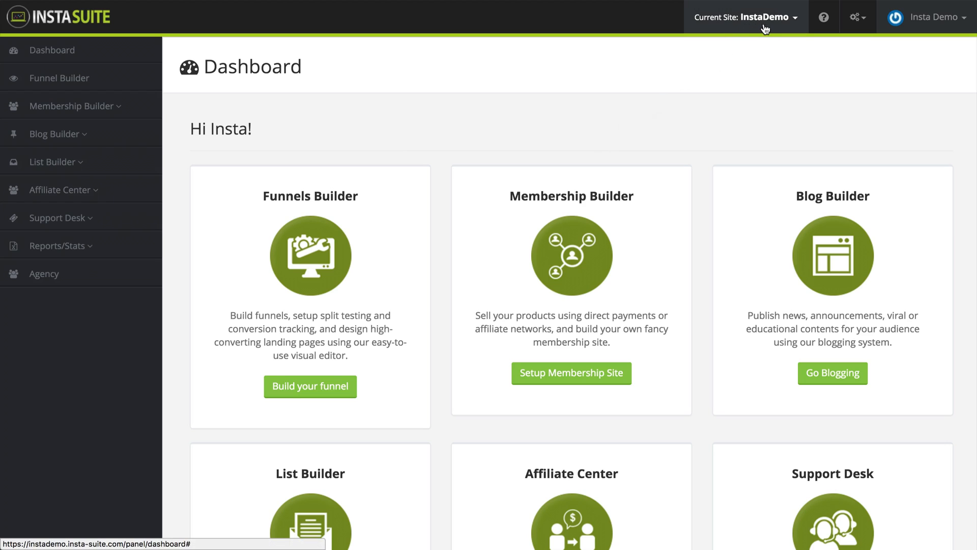
Show the InstaDemo site options: switch to tapafun or tapasfun, edit, create or manage sites.
click(745, 17)
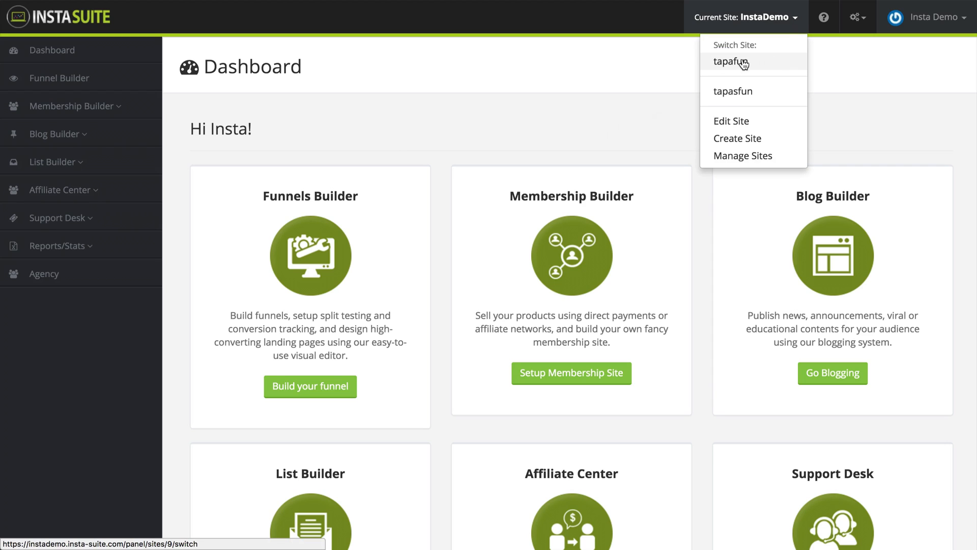
mouse_move(746, 95)
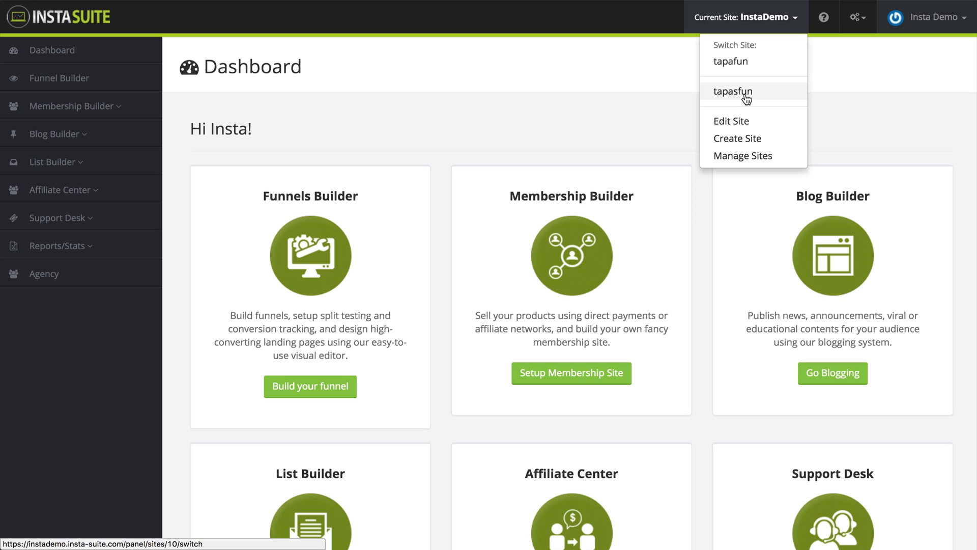
mouse_move(731, 61)
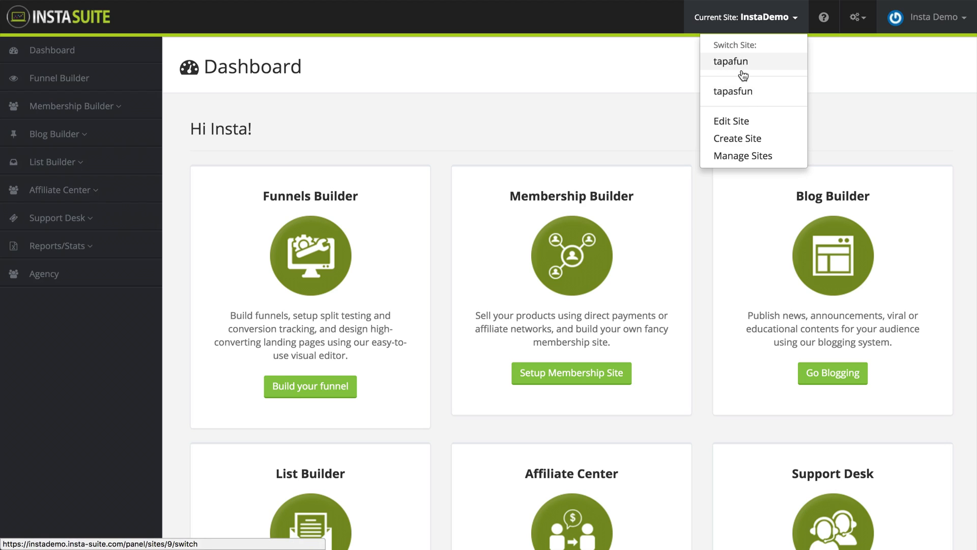
mouse_move(752, 138)
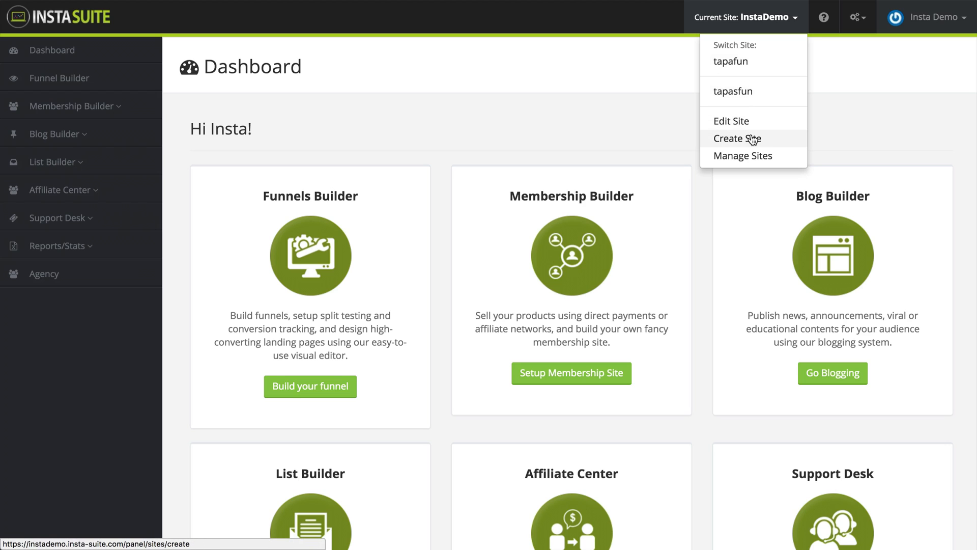
mouse_move(755, 155)
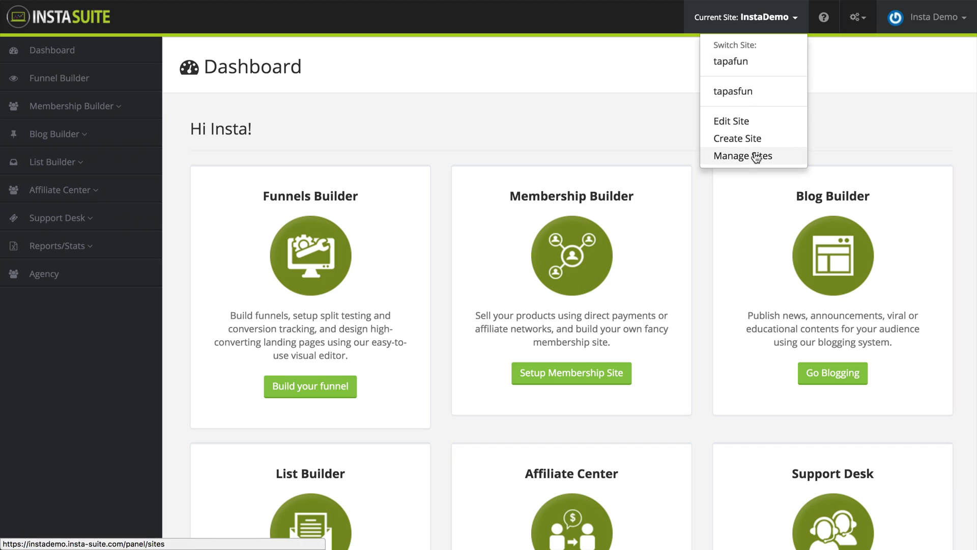
mouse_move(756, 159)
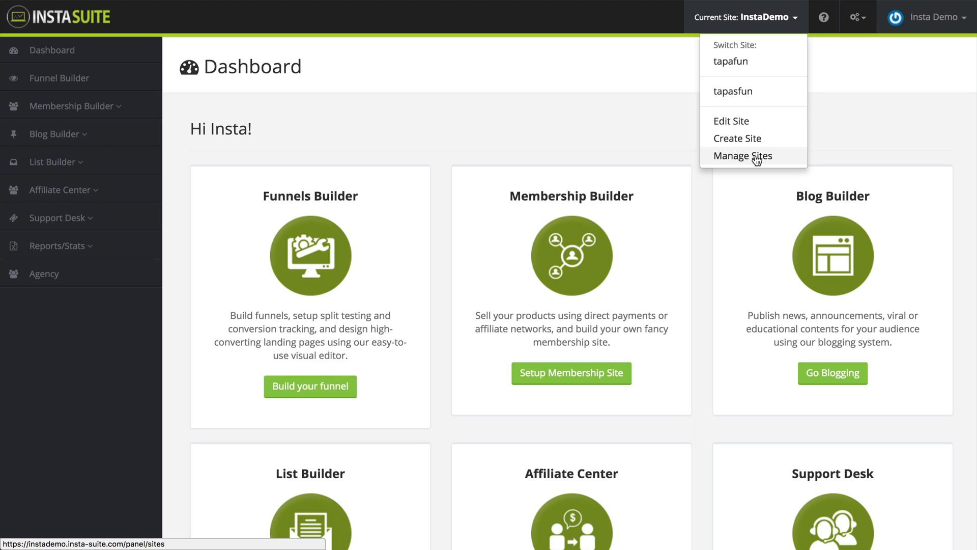
mouse_move(737, 138)
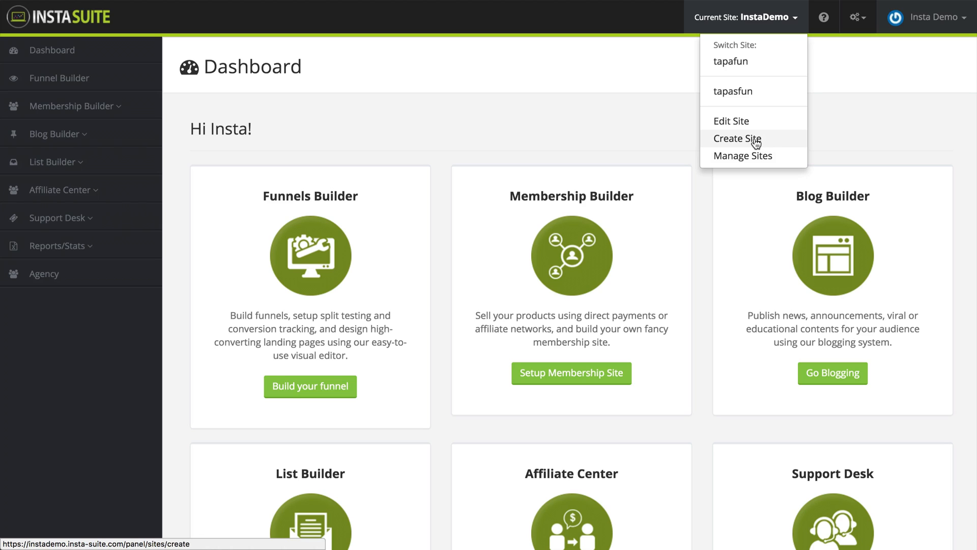
mouse_move(742, 156)
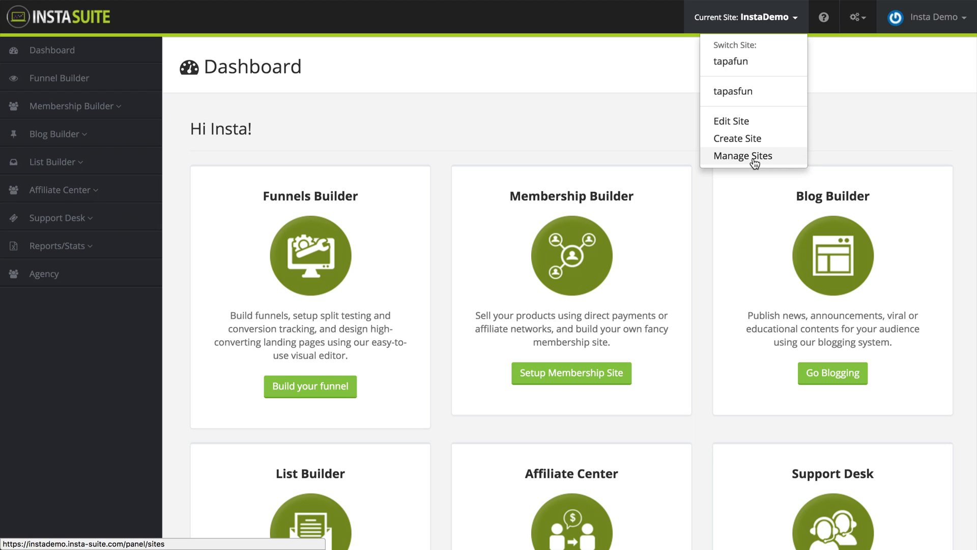
mouse_move(732, 121)
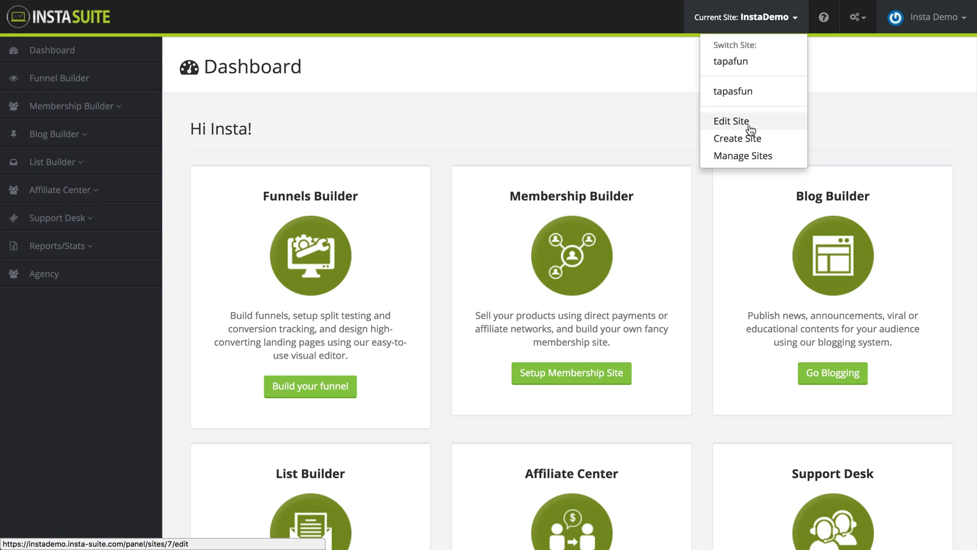
click(731, 121)
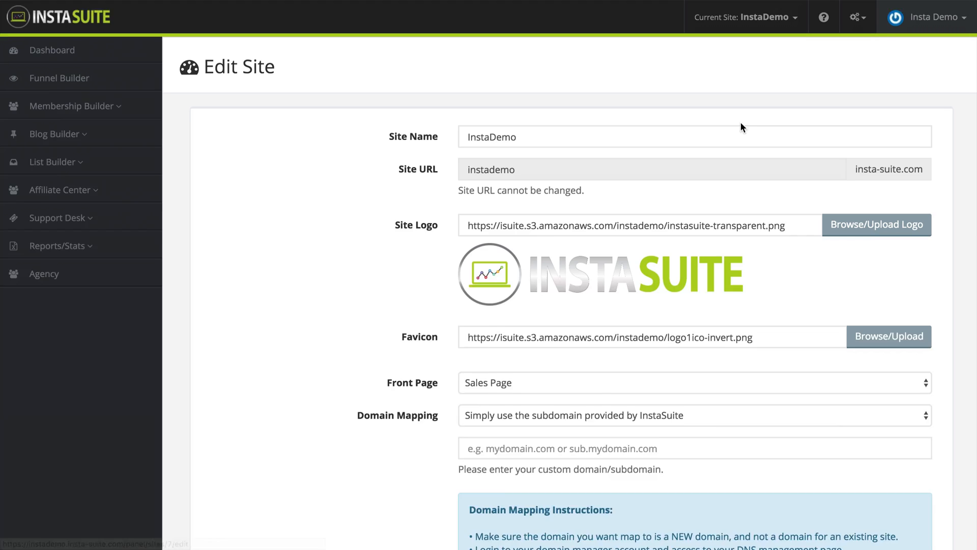
scroll(down, 3)
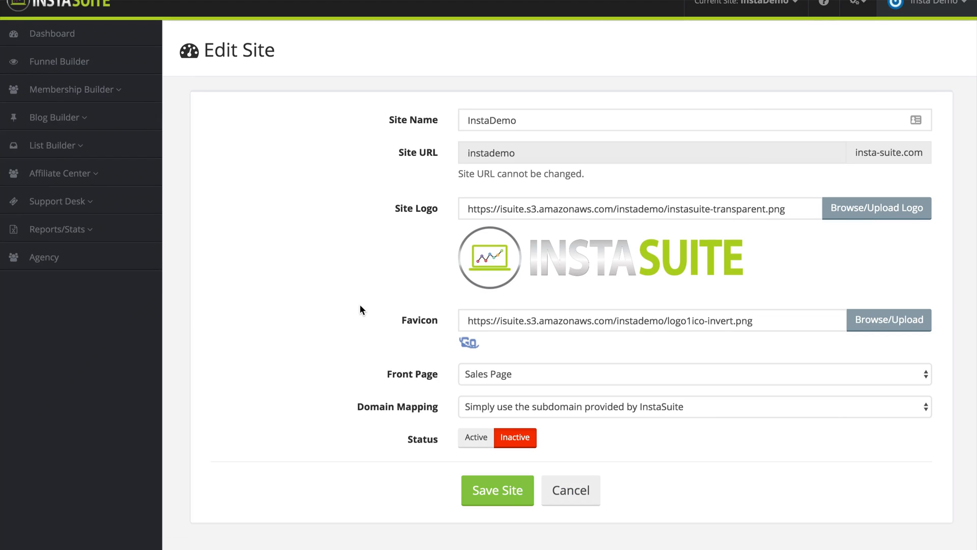
mouse_move(399, 251)
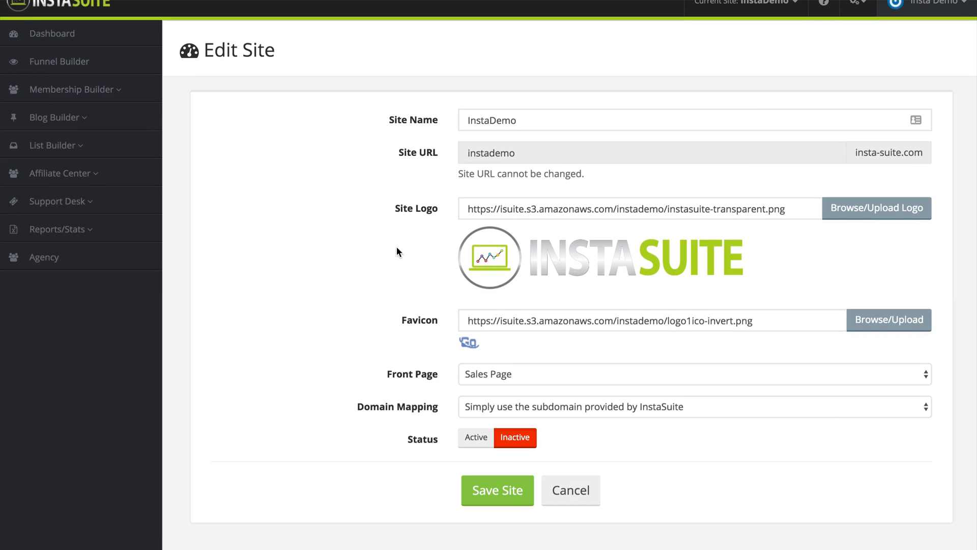
mouse_move(456, 125)
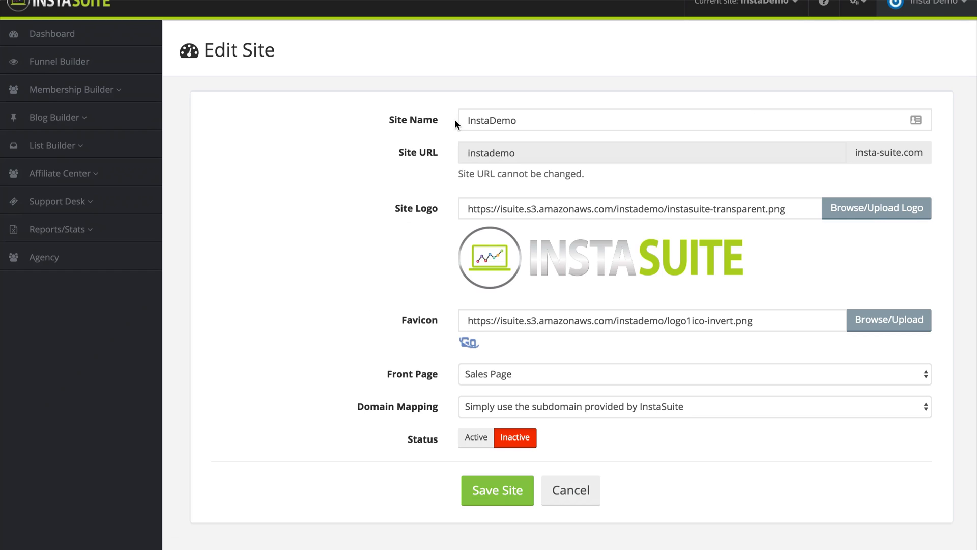
mouse_move(514, 158)
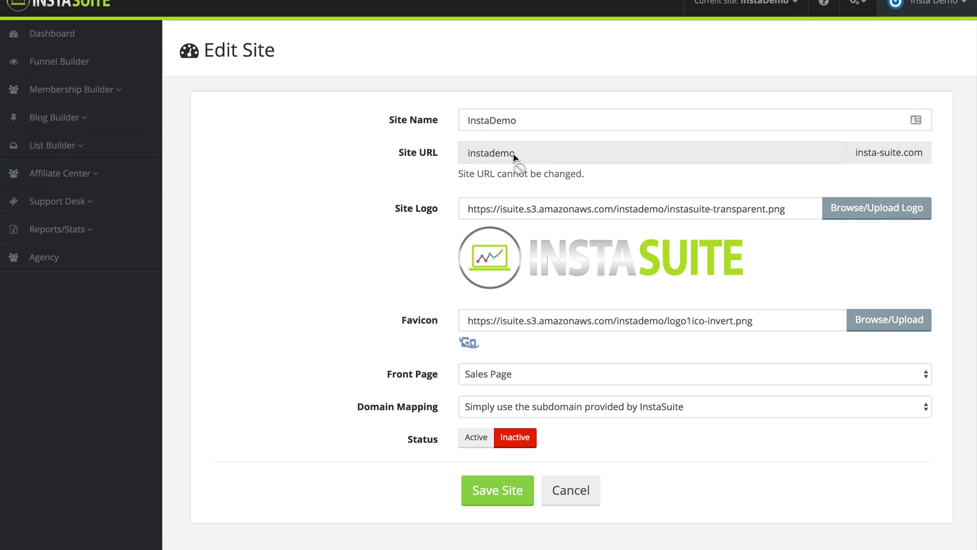
mouse_move(563, 158)
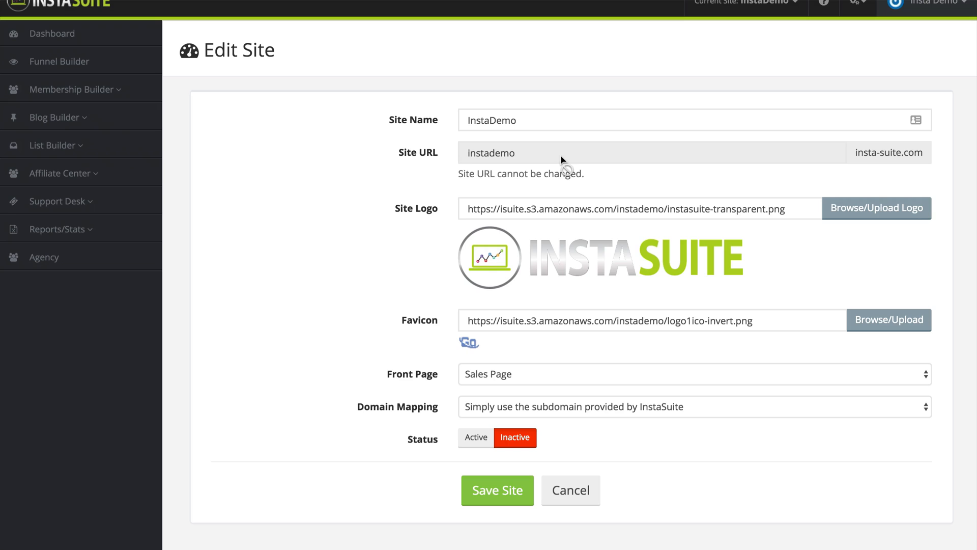
mouse_move(667, 265)
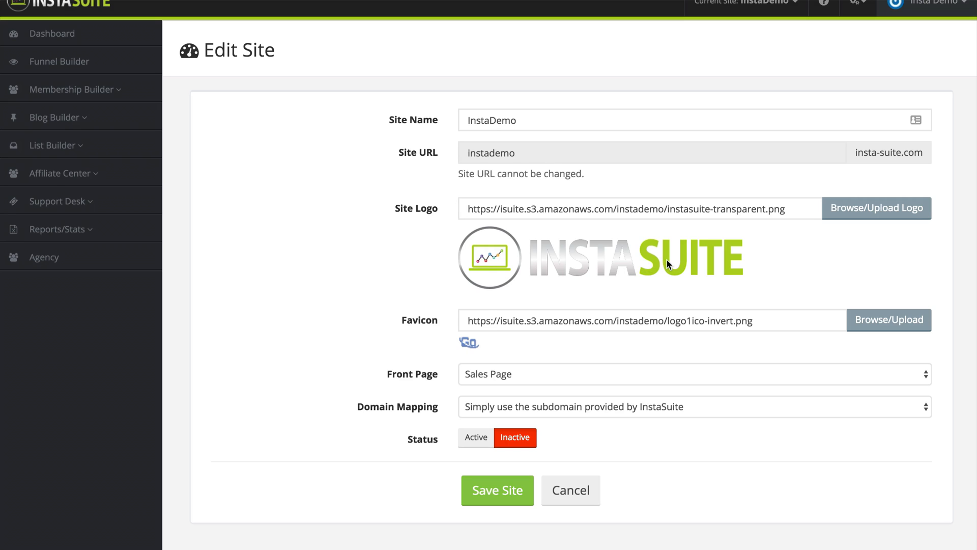
mouse_move(498, 337)
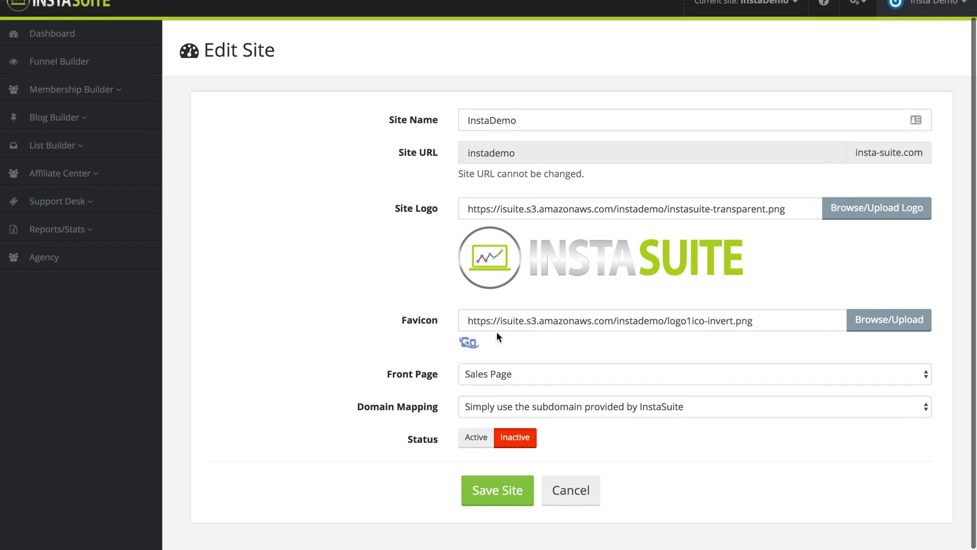
mouse_move(456, 367)
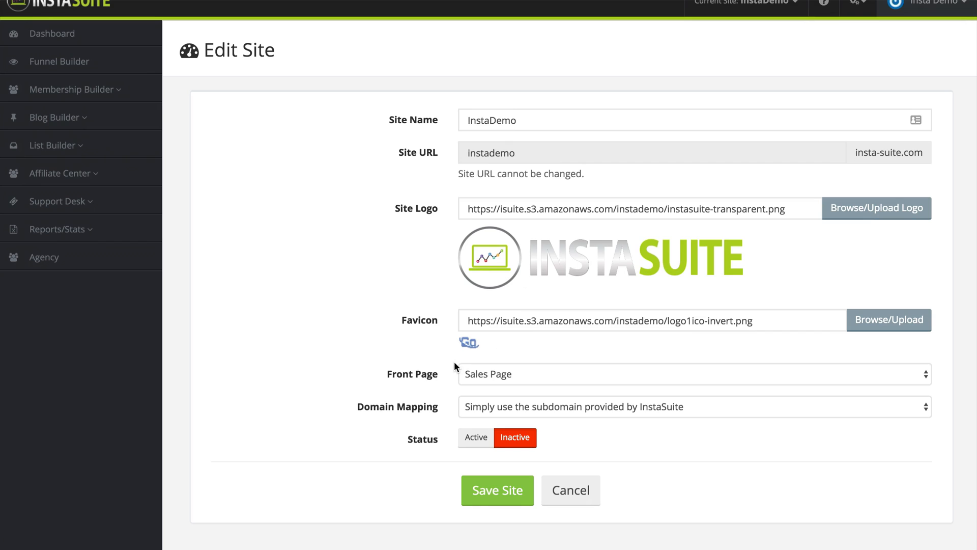
mouse_move(538, 378)
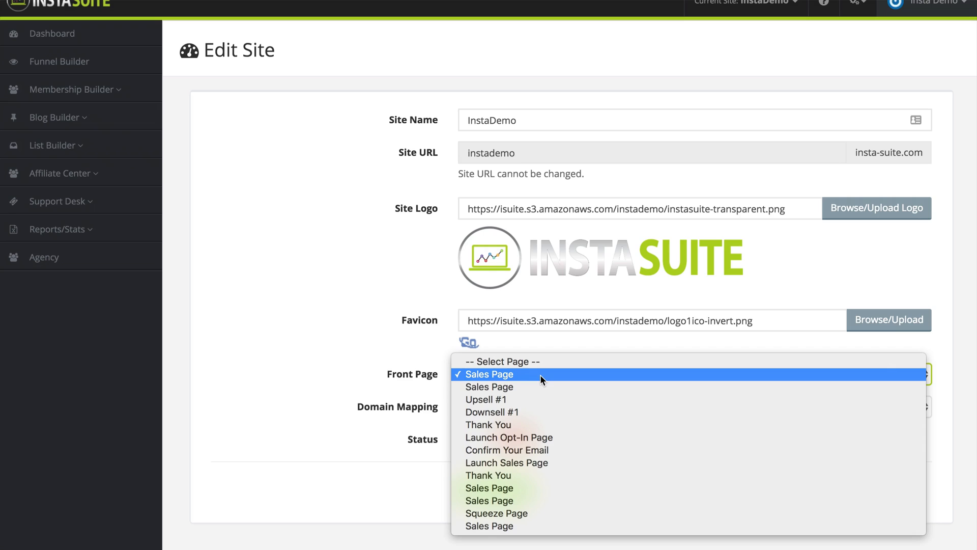
mouse_move(540, 412)
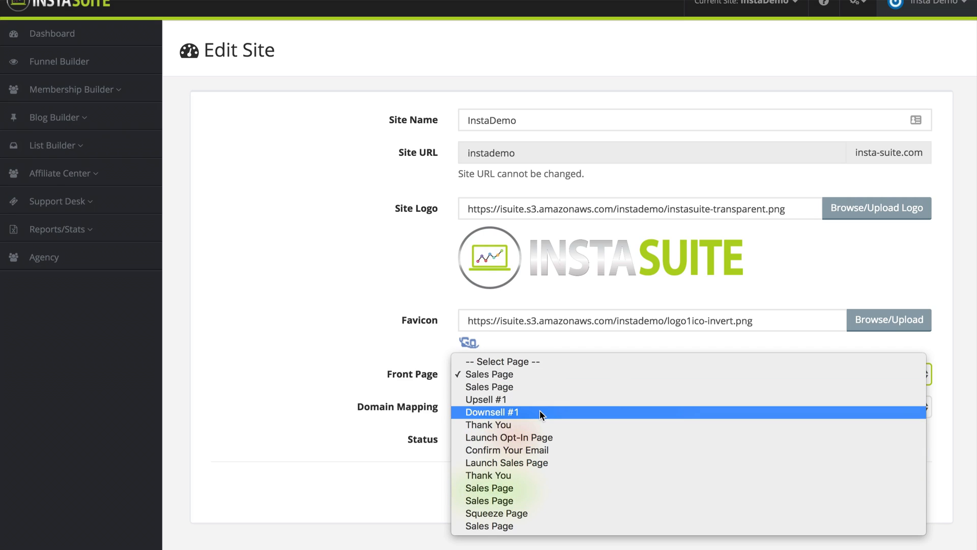
mouse_move(428, 368)
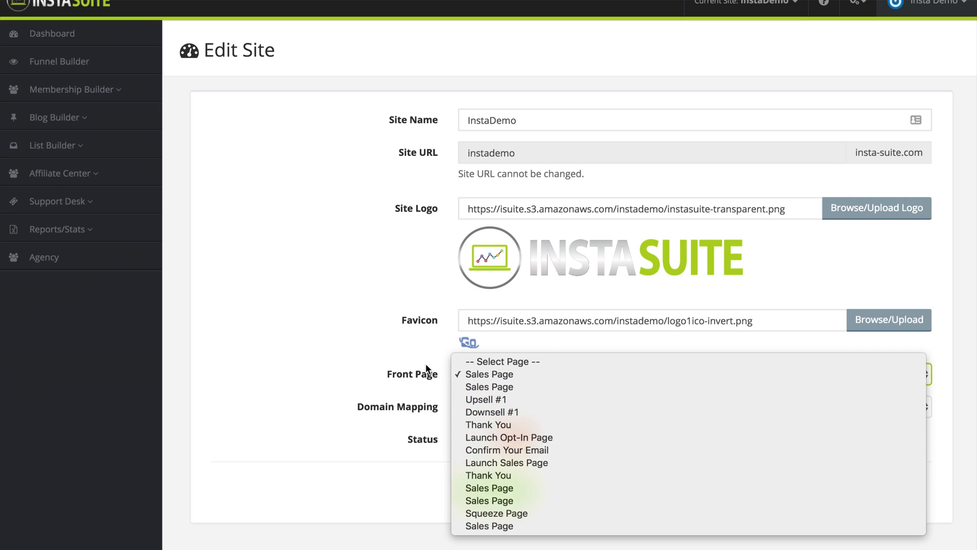
click(490, 373)
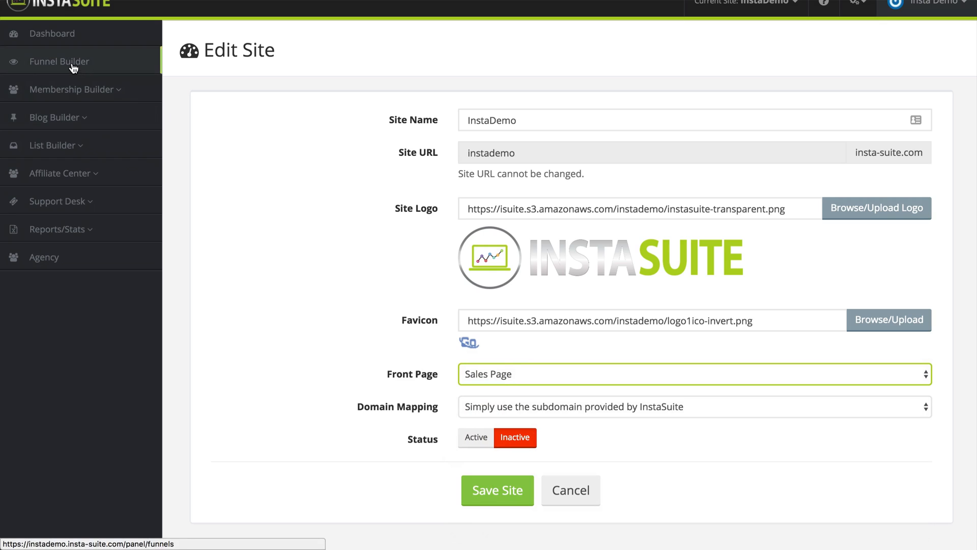
mouse_move(458, 380)
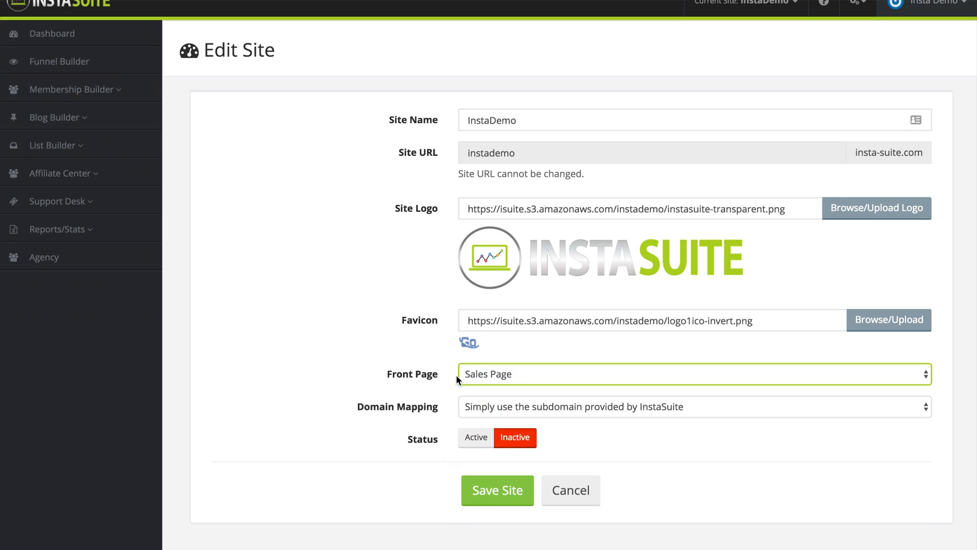
mouse_move(445, 402)
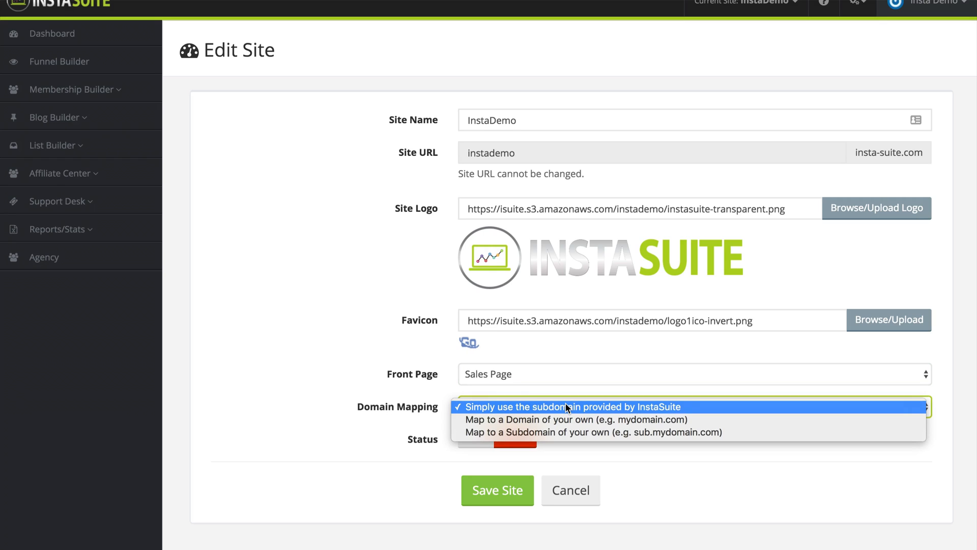
mouse_move(679, 410)
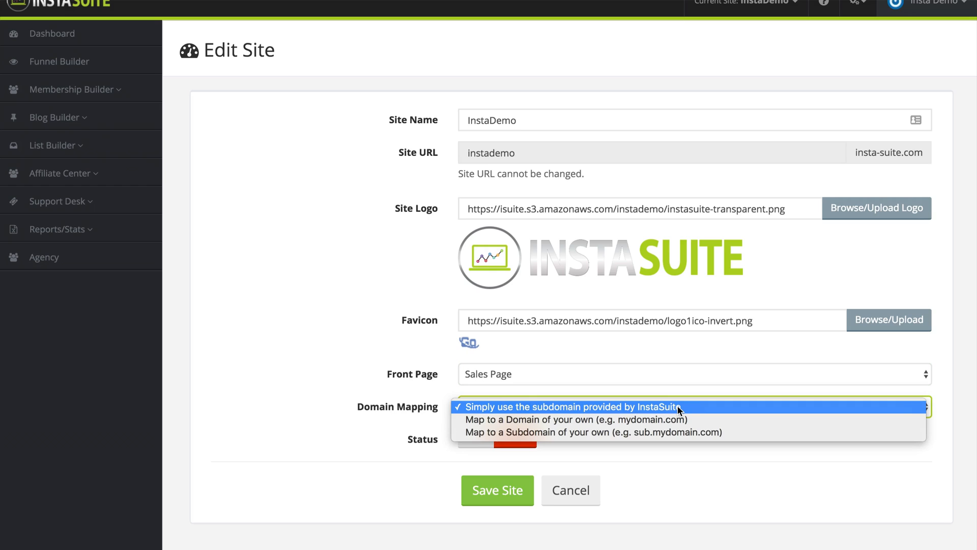
mouse_move(695, 418)
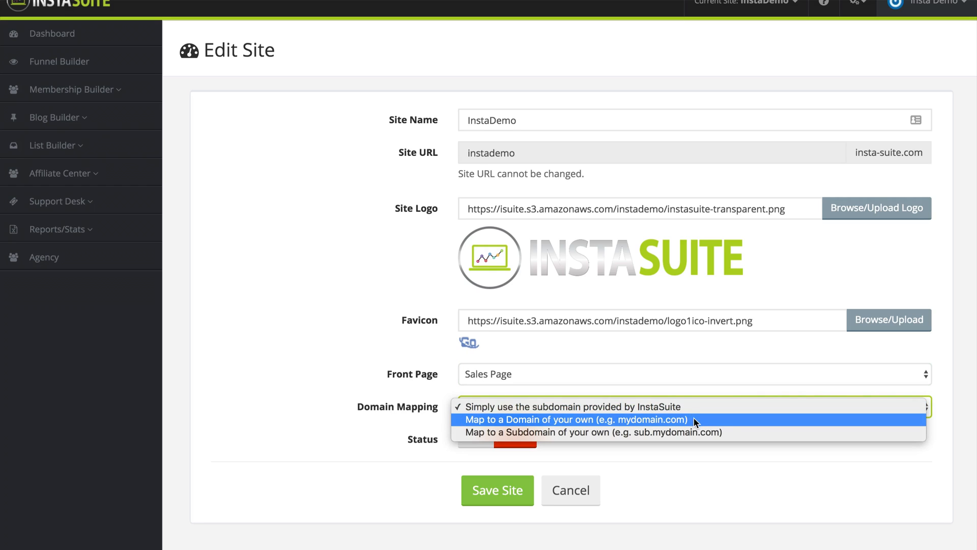
mouse_move(735, 432)
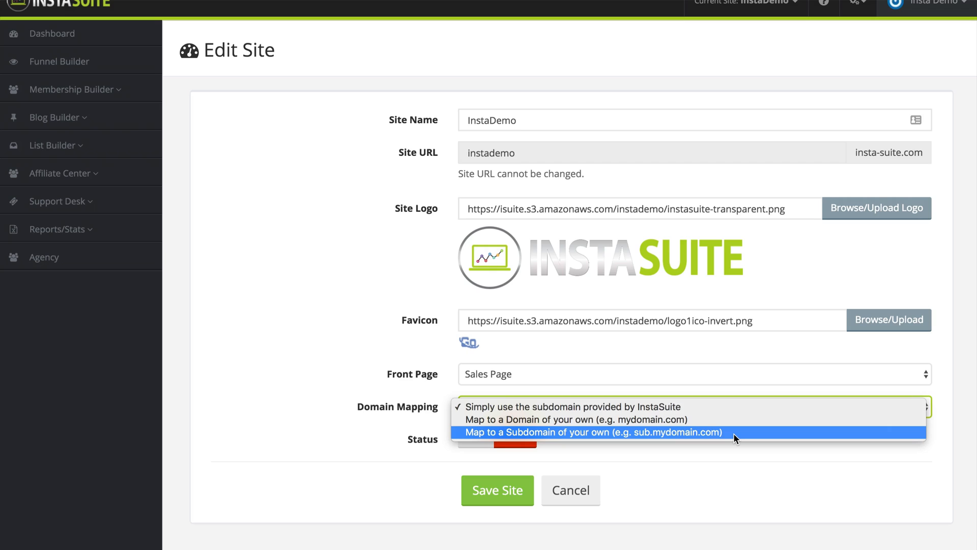
click(570, 407)
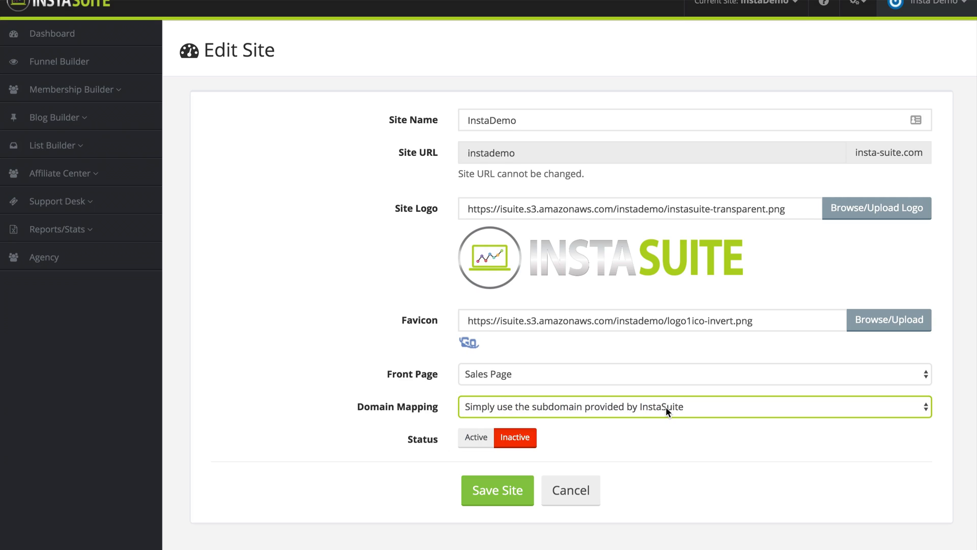
mouse_move(432, 446)
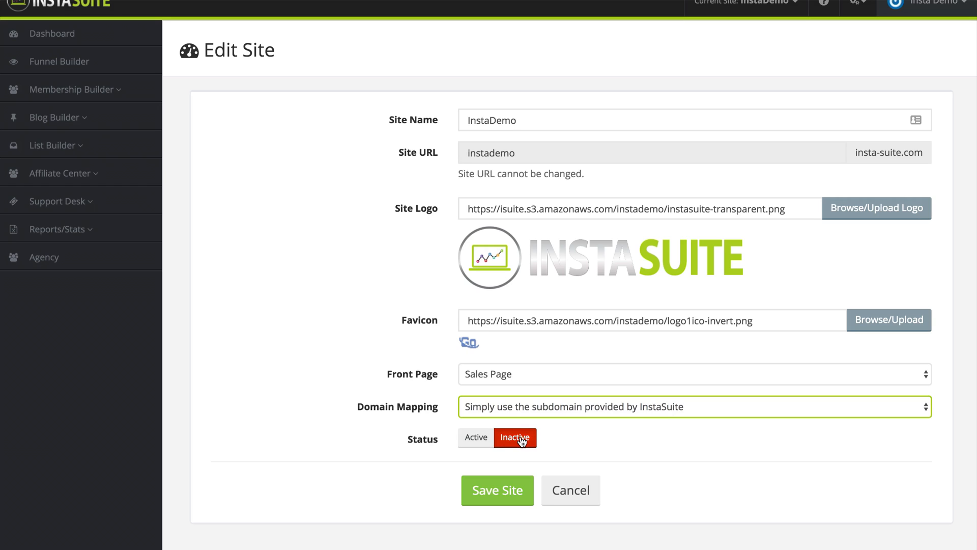
mouse_move(438, 442)
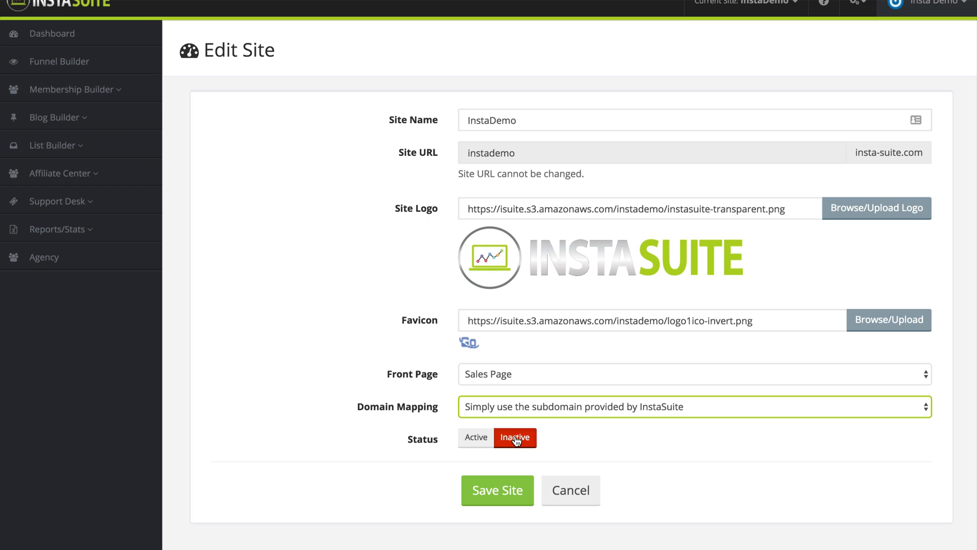
mouse_move(520, 364)
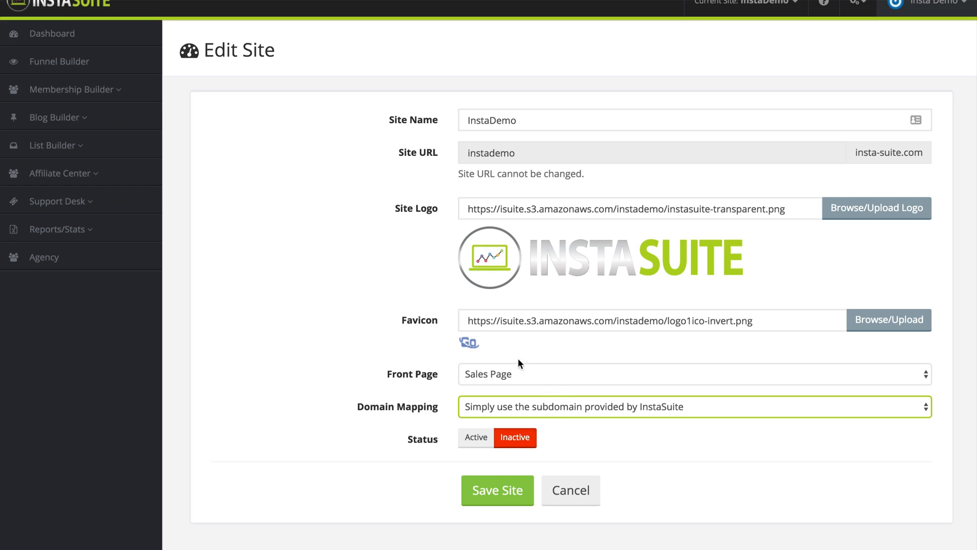